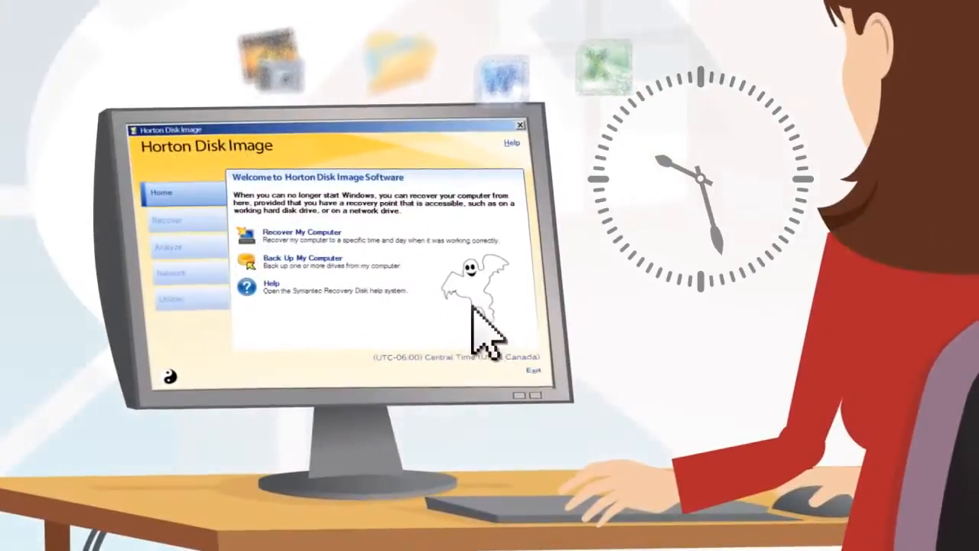
Dismiss the explorer.exe system call failure, close the stopped program, and cancel the Program Compatibility Assistant
click(300, 233)
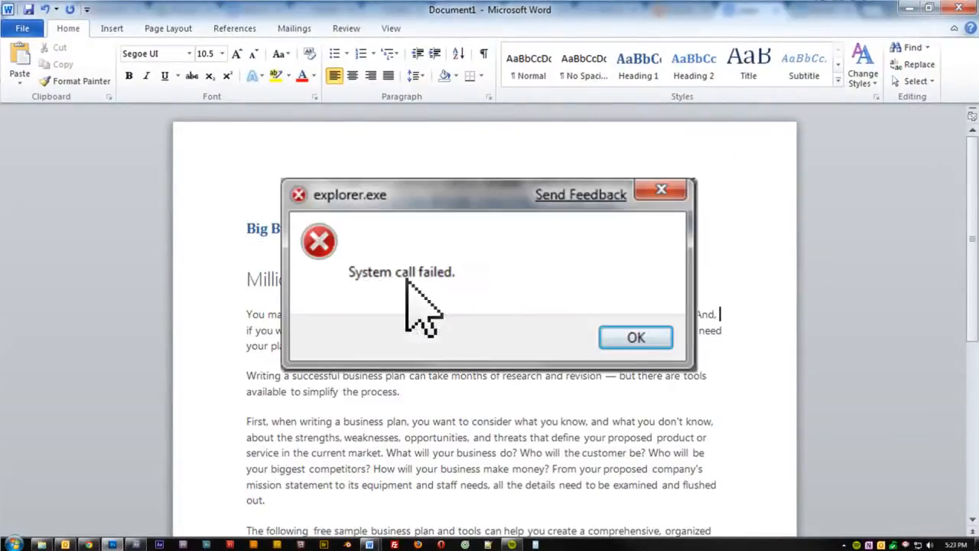
click(636, 339)
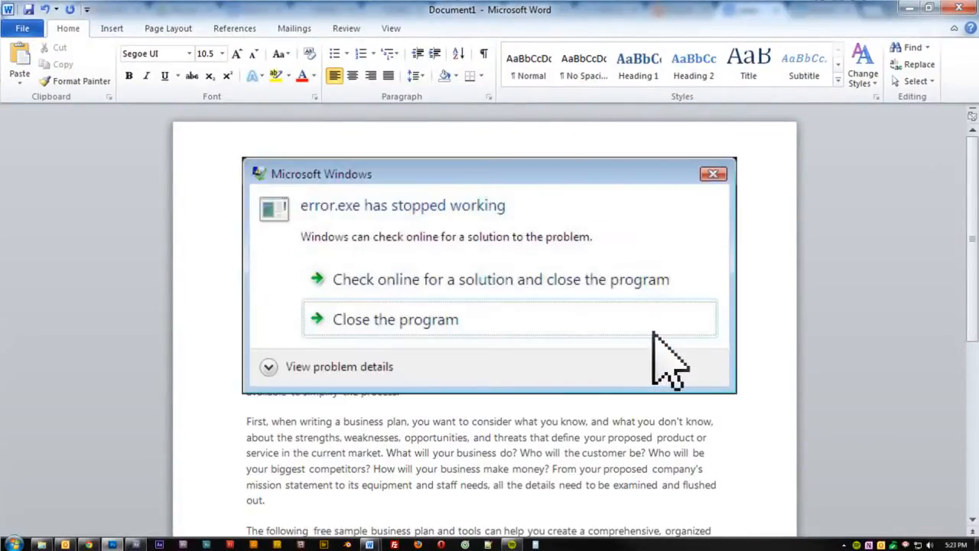
click(395, 320)
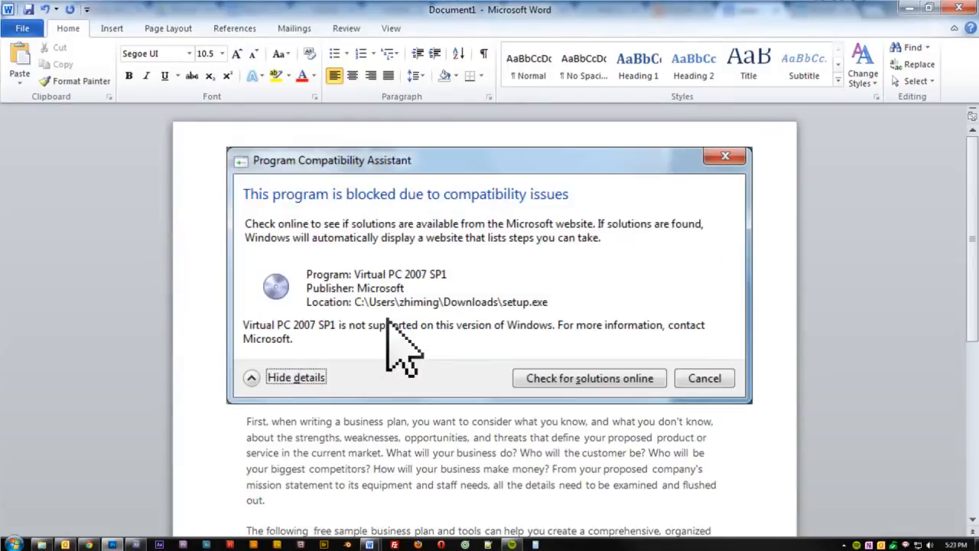
click(704, 378)
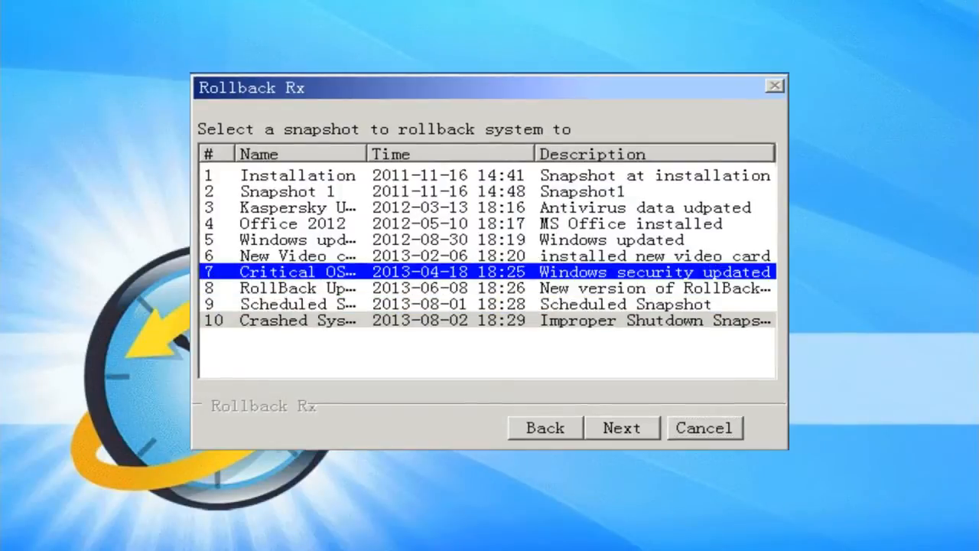
click(622, 428)
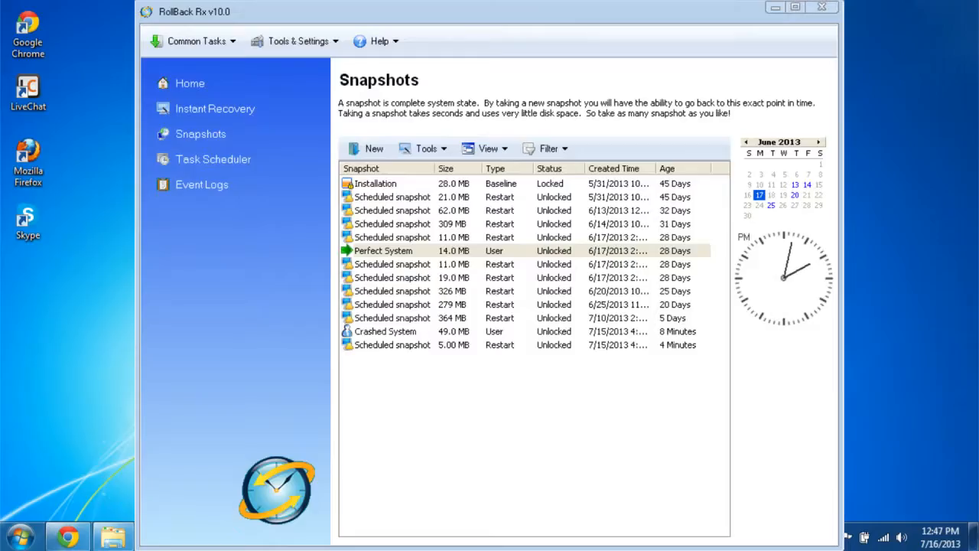
Explore the Crashed System snapshot as a virtual drive, then launch the recovered document from the desktop in Word
right_click(385, 331)
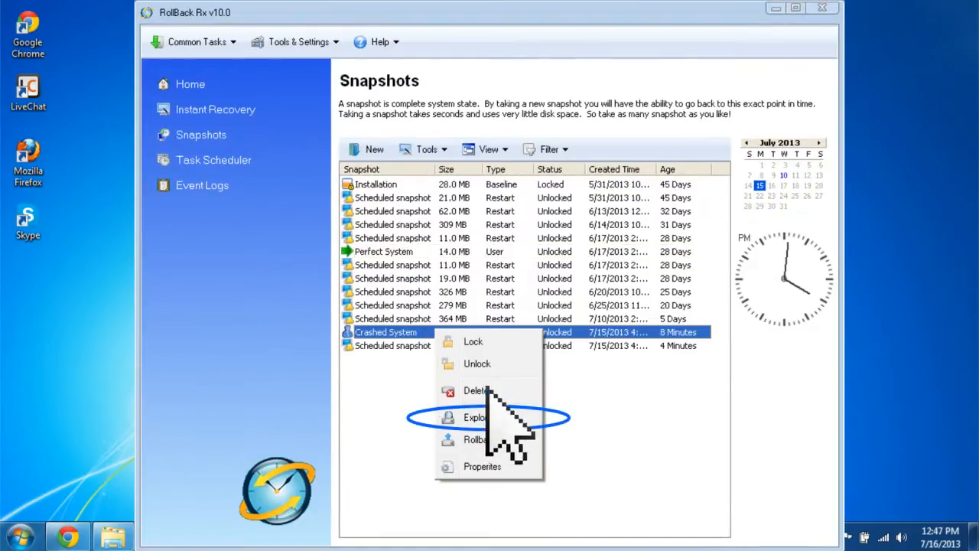
click(476, 416)
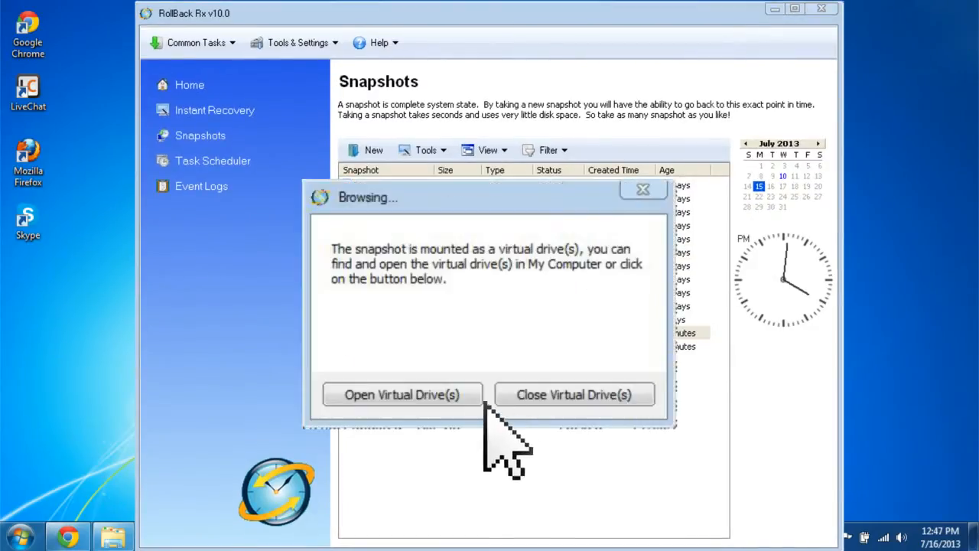
click(403, 395)
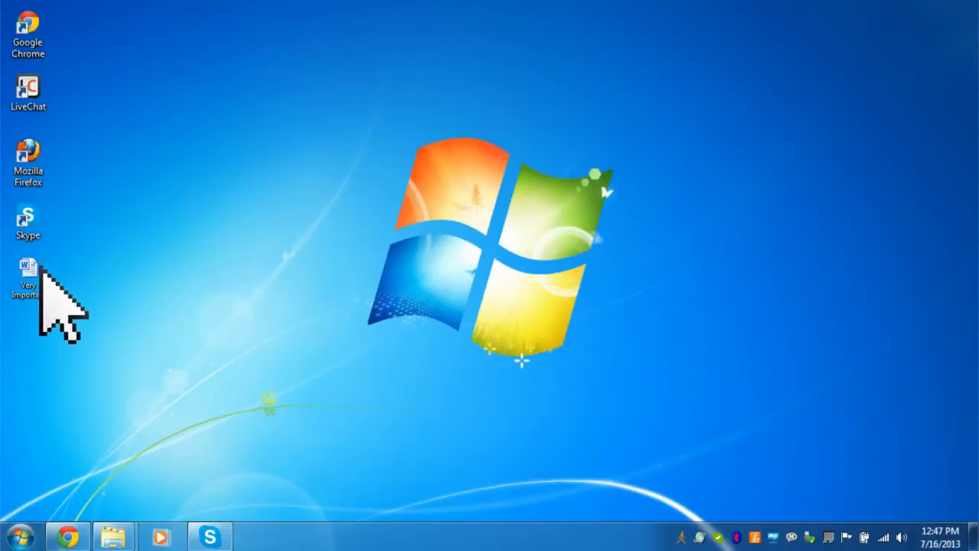
double_click(28, 276)
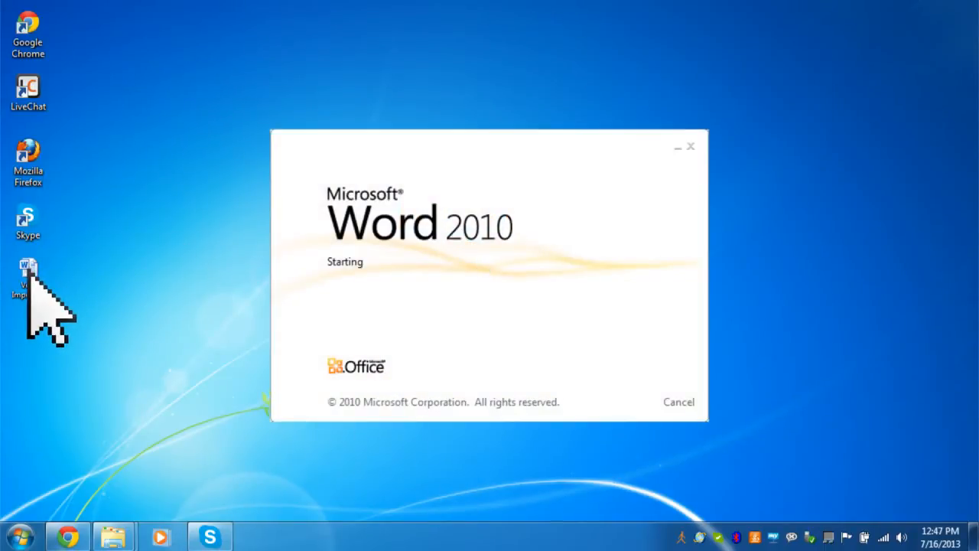